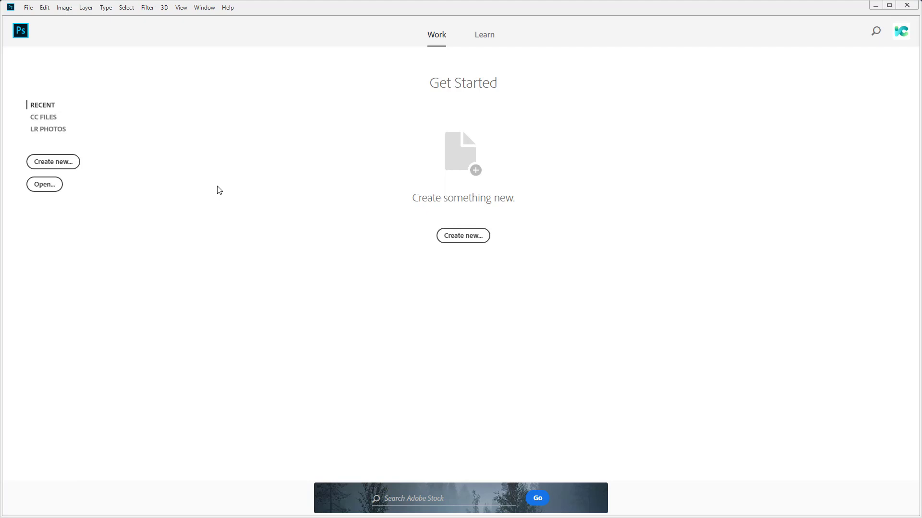
mouse_move(182, 187)
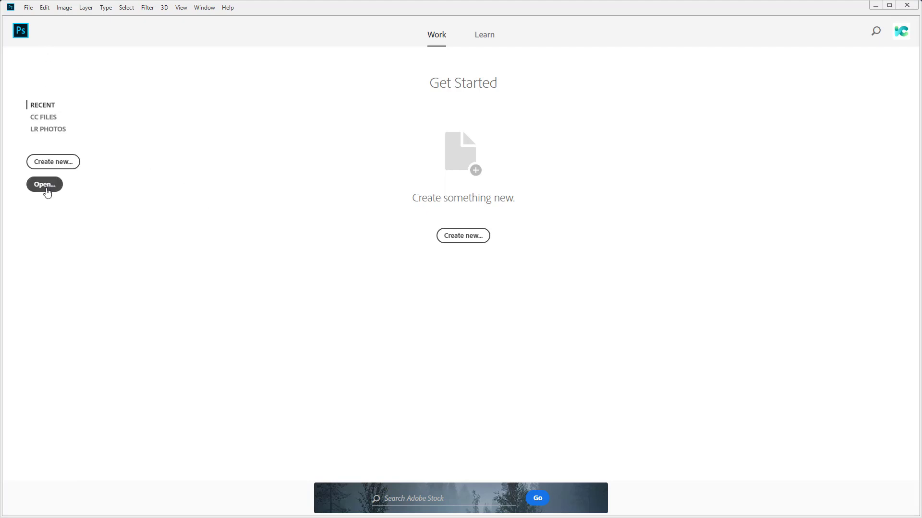
- Bring up the Open dialog to load the Liquify_Stock portrait from the stock images folder
click(44, 184)
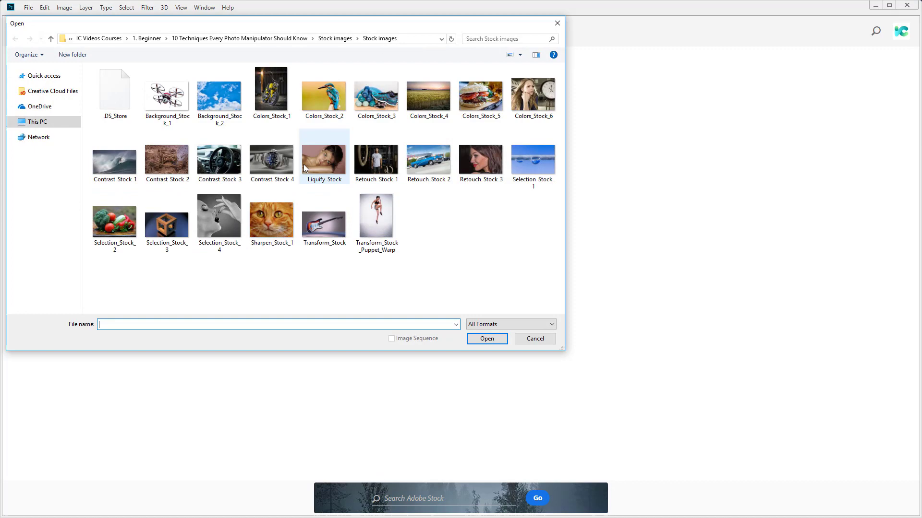
mouse_move(312, 166)
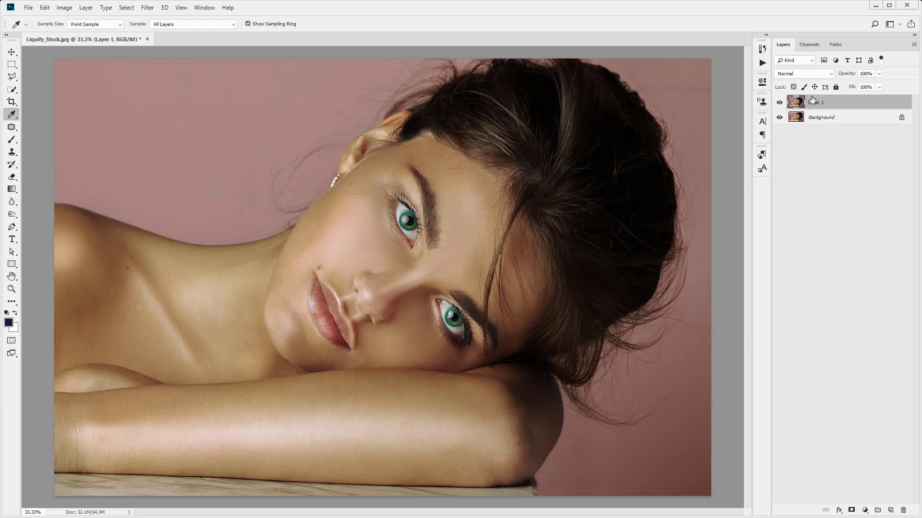
click(147, 7)
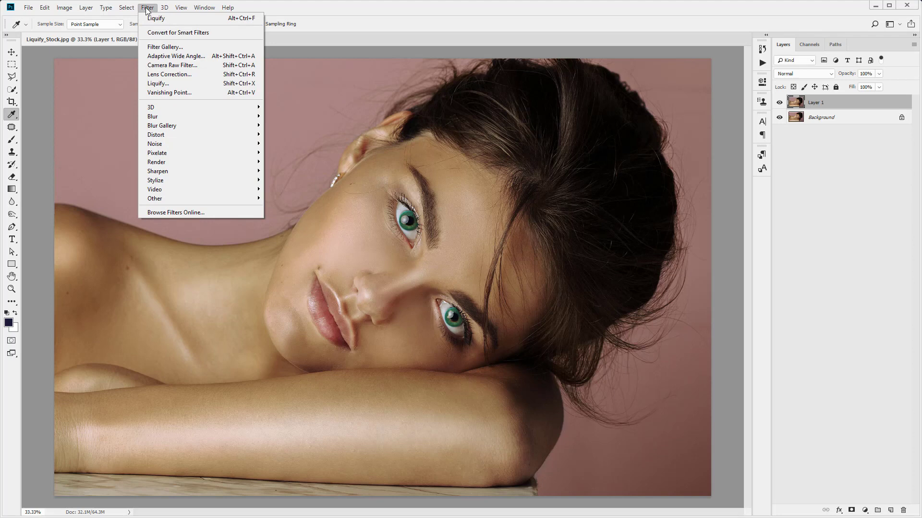
mouse_move(157, 83)
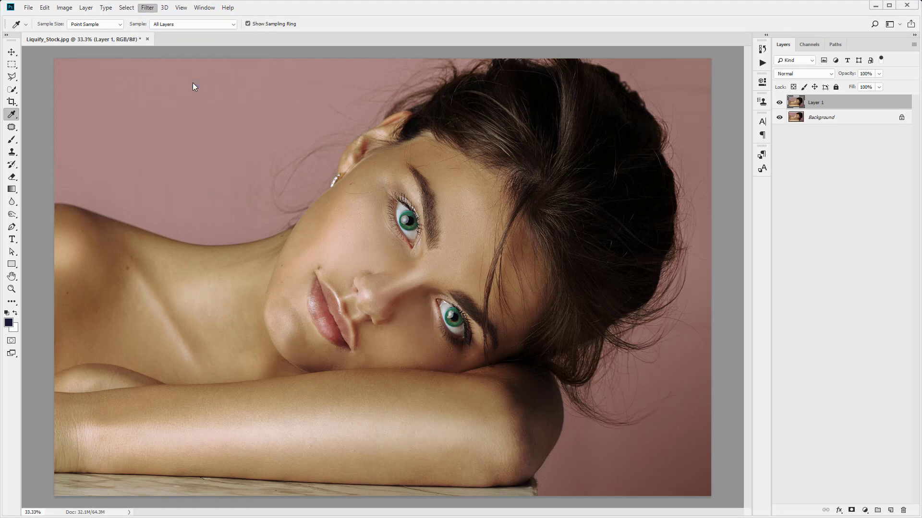
- Launch the Liquify filter on the duplicated portrait layer
click(147, 6)
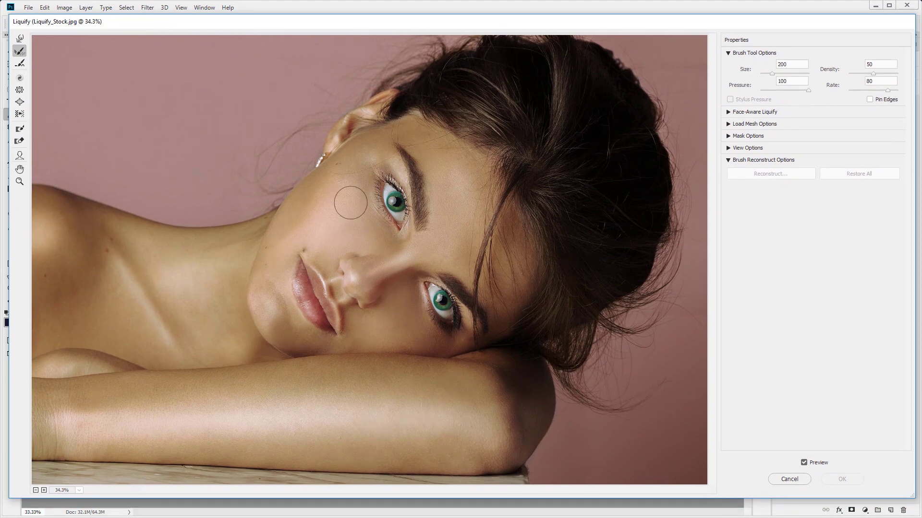
mouse_move(695, 91)
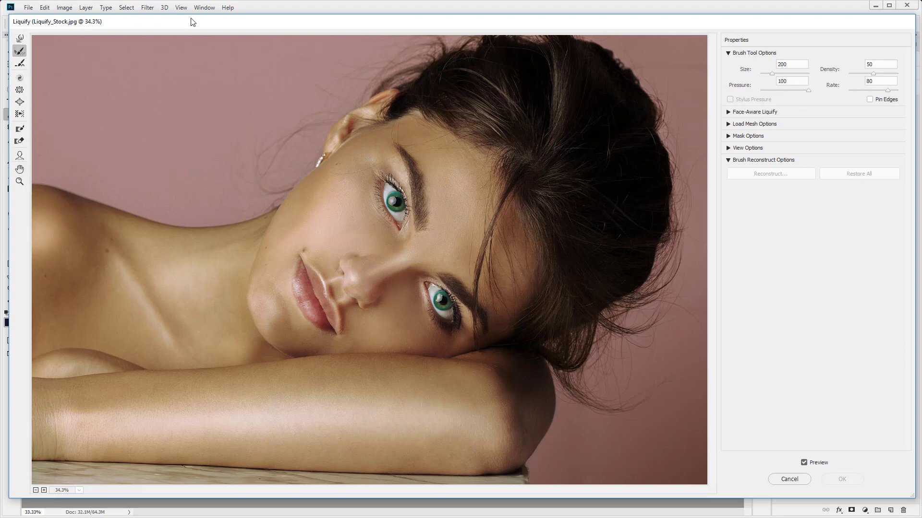
mouse_move(321, 41)
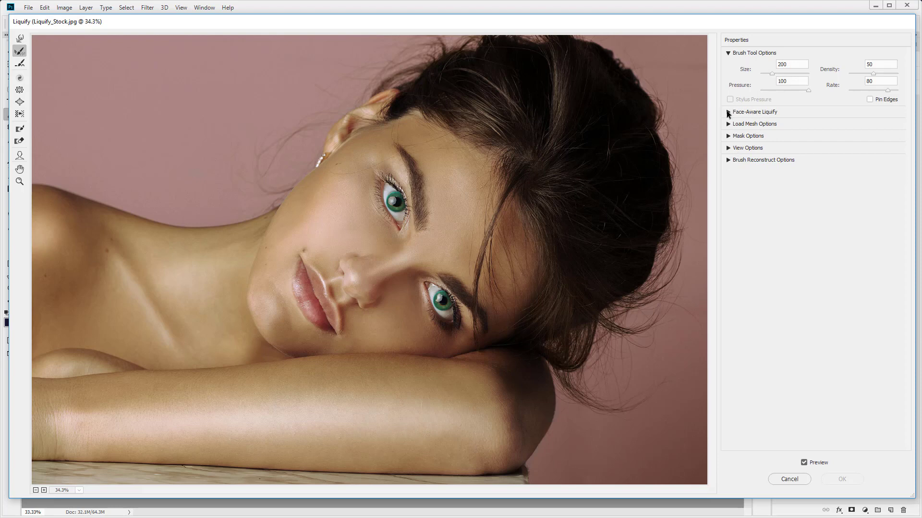
mouse_move(755, 56)
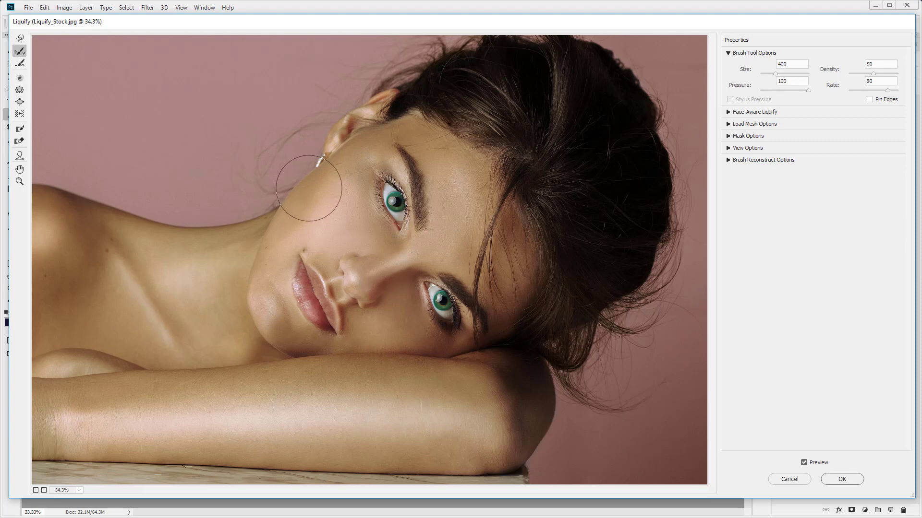
mouse_move(19, 39)
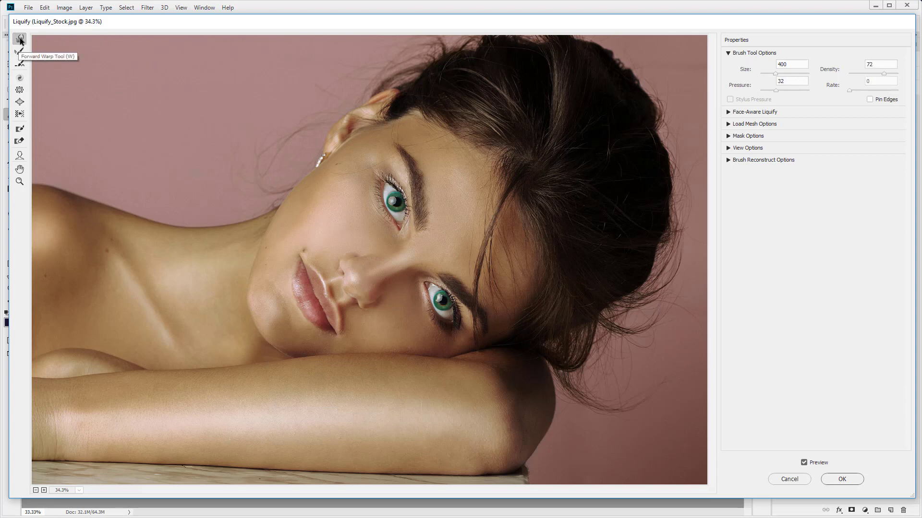
mouse_move(53, 56)
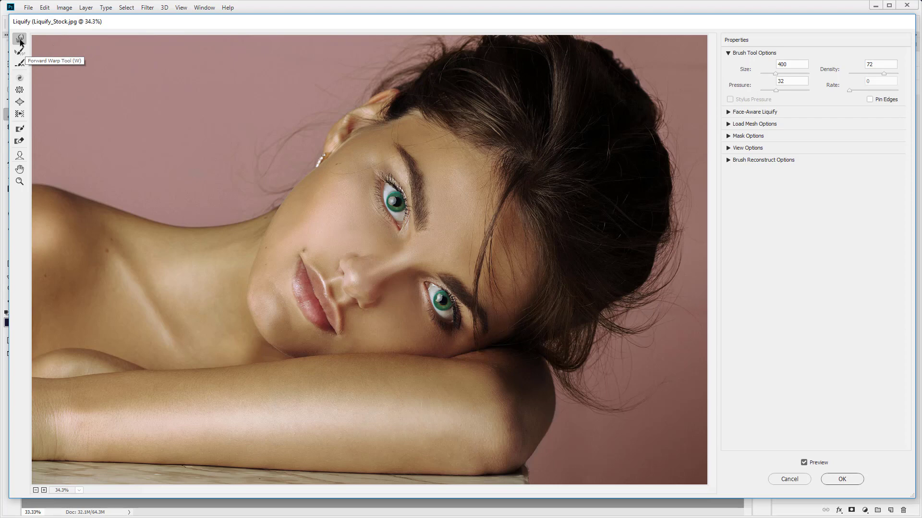
mouse_move(27, 190)
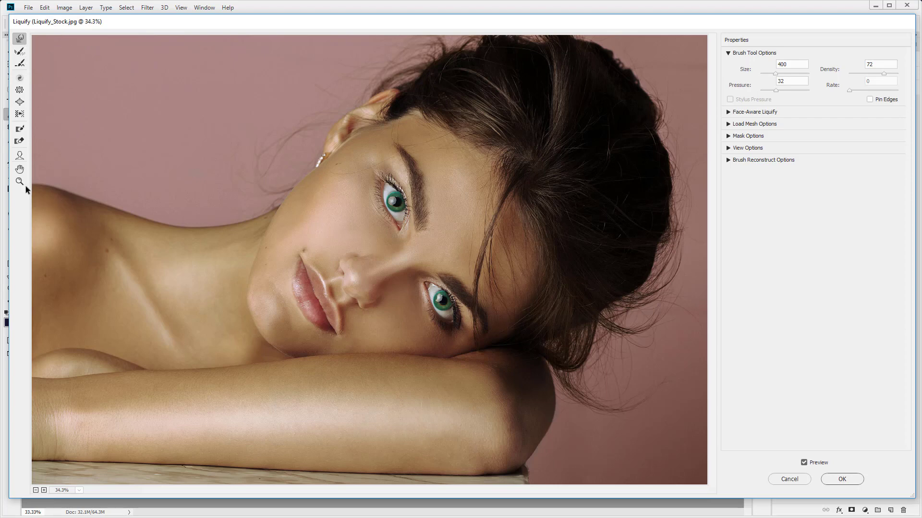
mouse_move(20, 64)
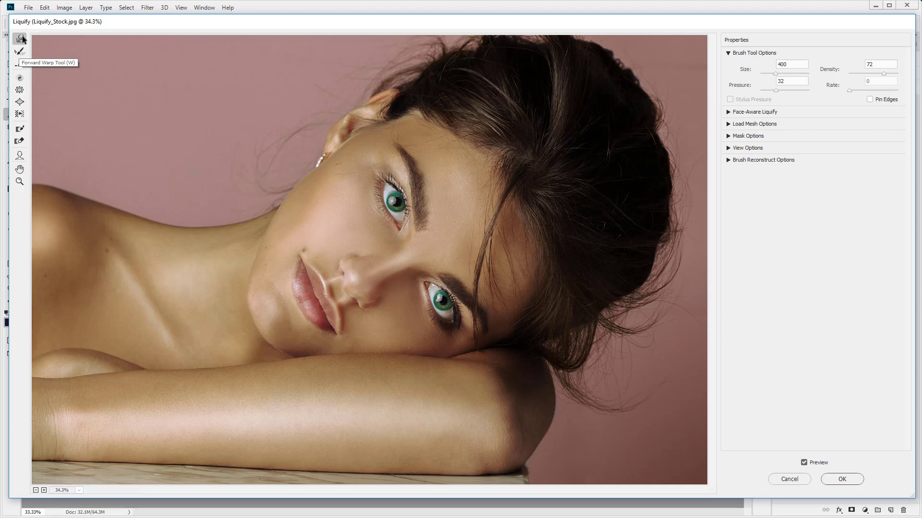
mouse_move(19, 115)
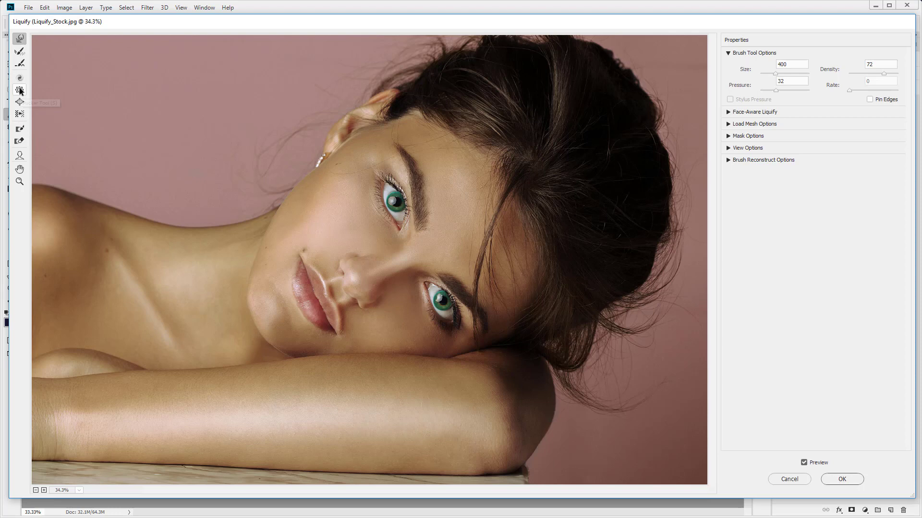
mouse_move(19, 80)
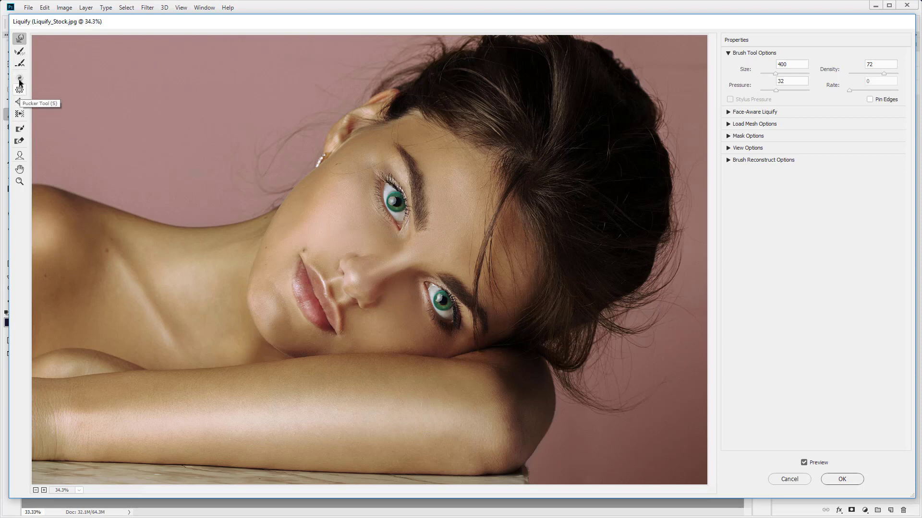
mouse_move(20, 39)
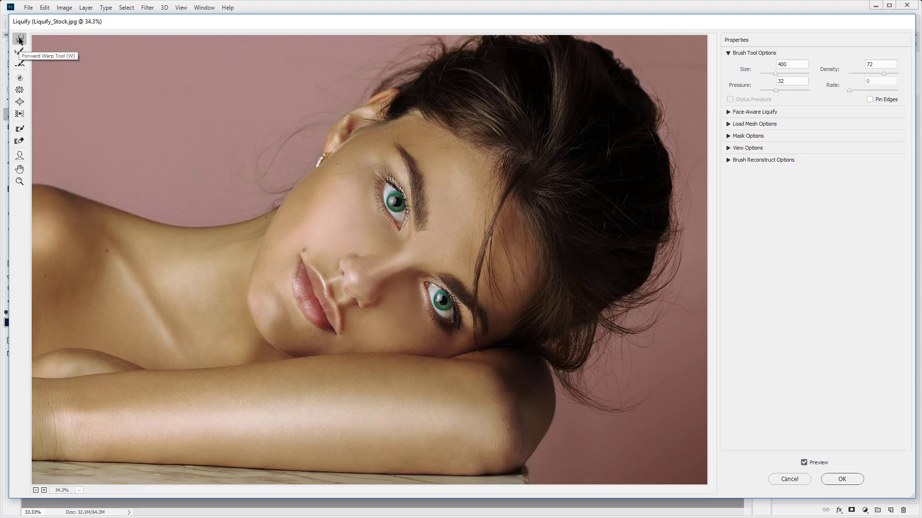
mouse_move(274, 155)
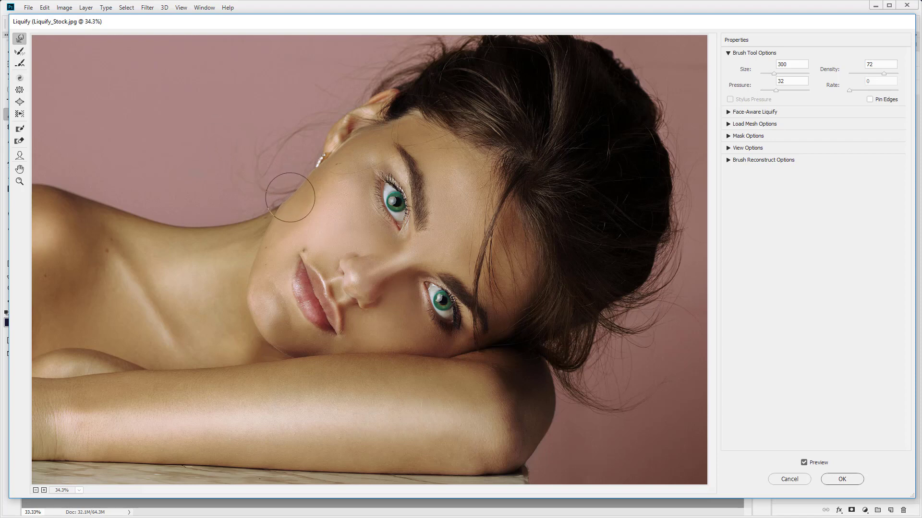
mouse_move(297, 186)
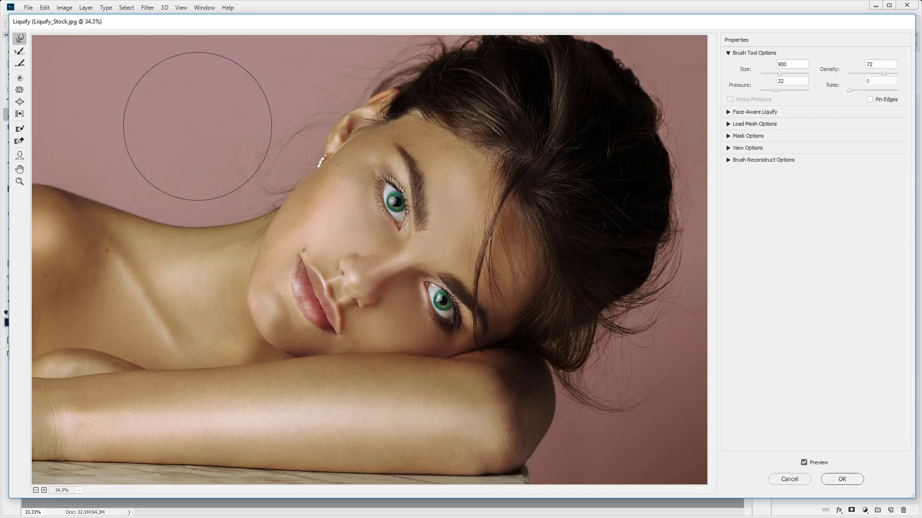
mouse_move(285, 204)
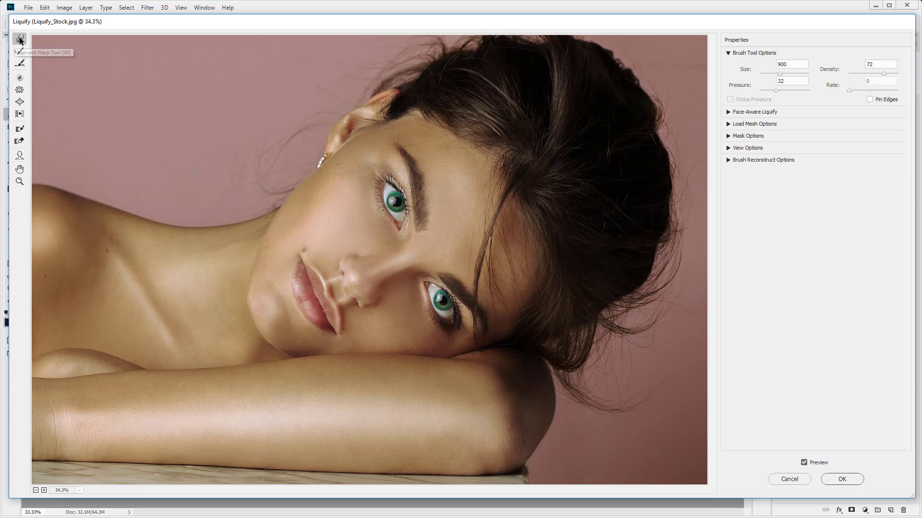
mouse_move(274, 105)
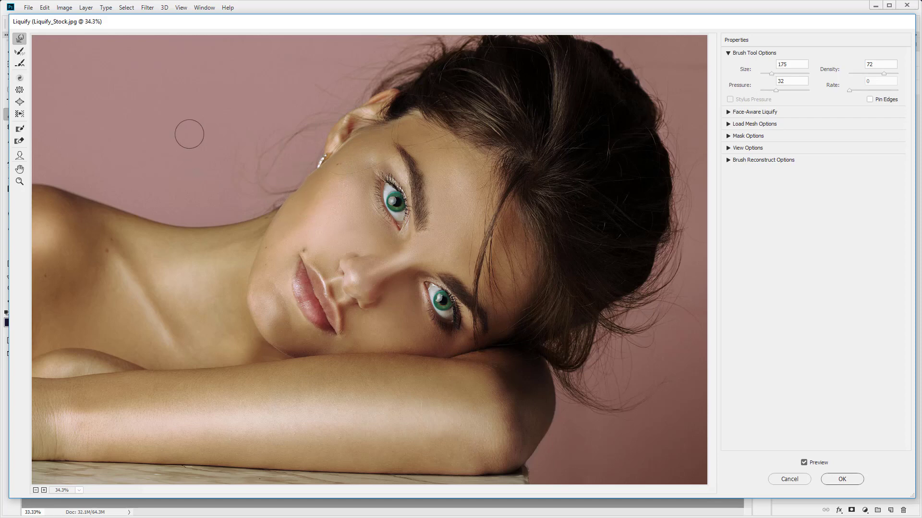
mouse_move(207, 141)
text(400)
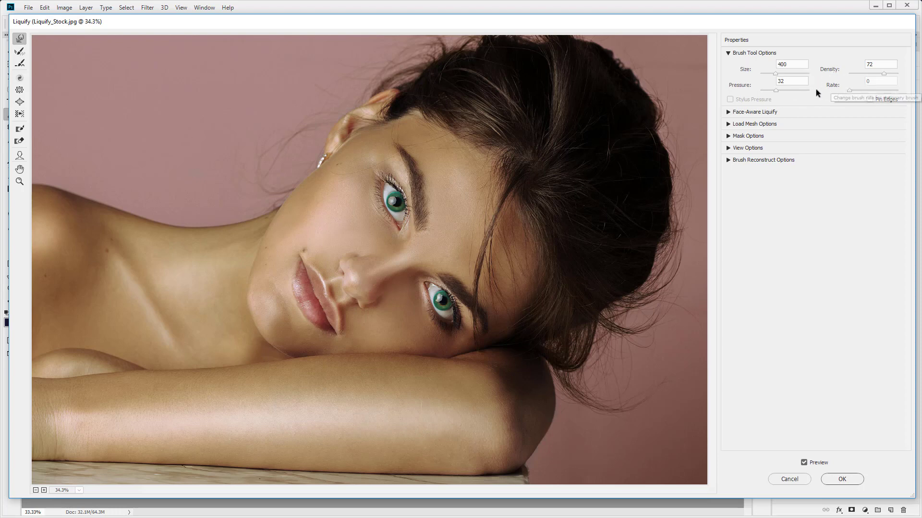
- Enlarge the warp brush size and lower its pressure to 30
triple_click(790, 81)
text(26)
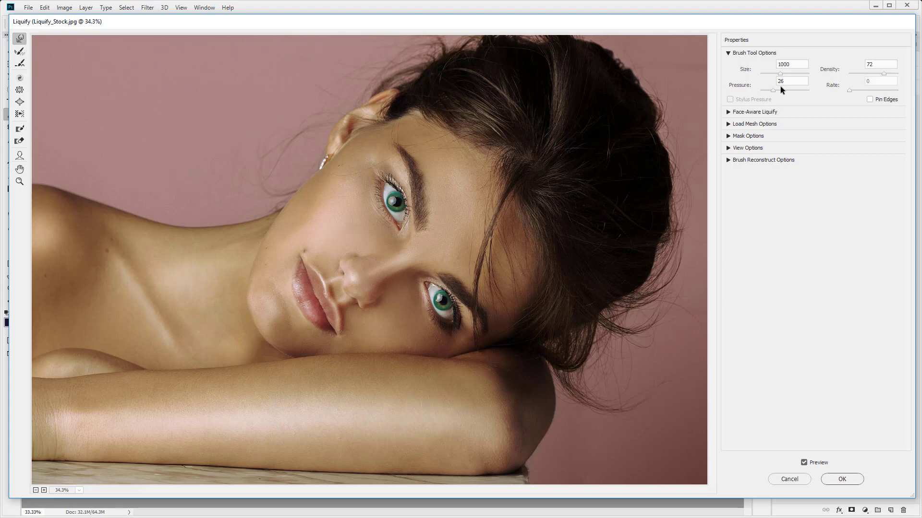
mouse_move(301, 159)
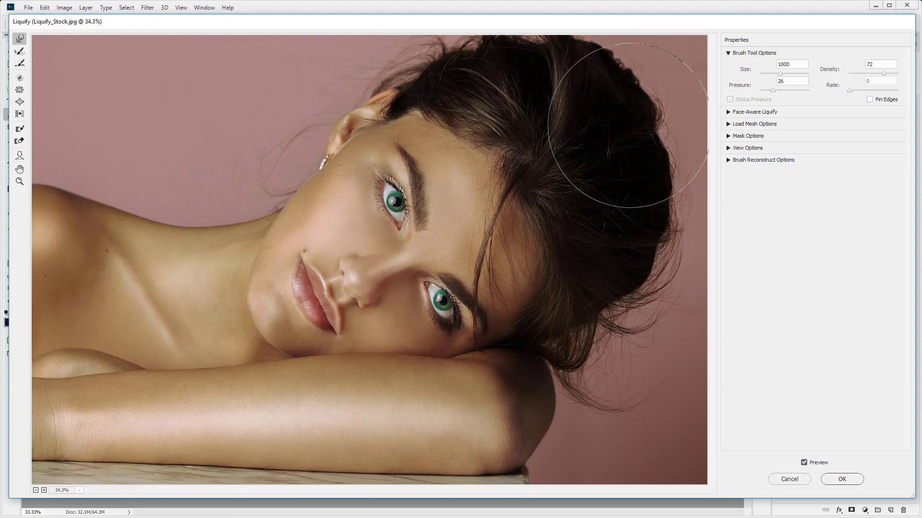
triple_click(791, 81)
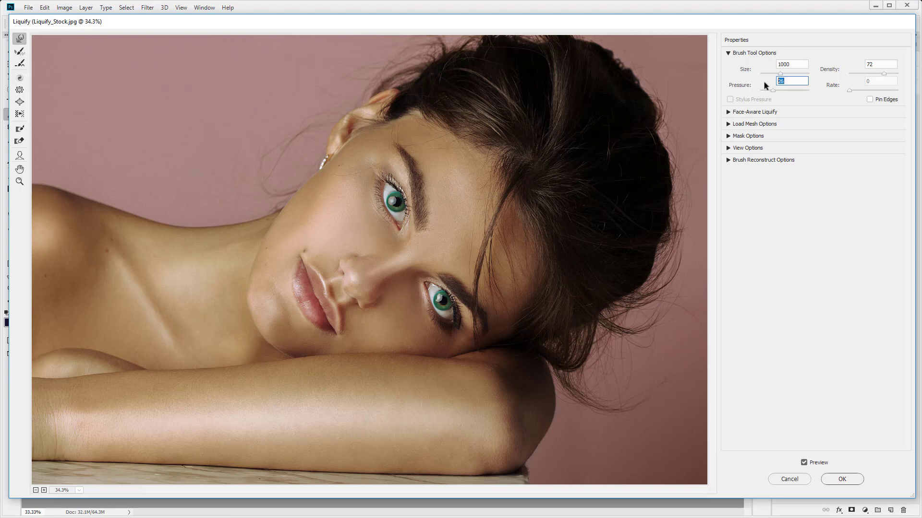
text(30)
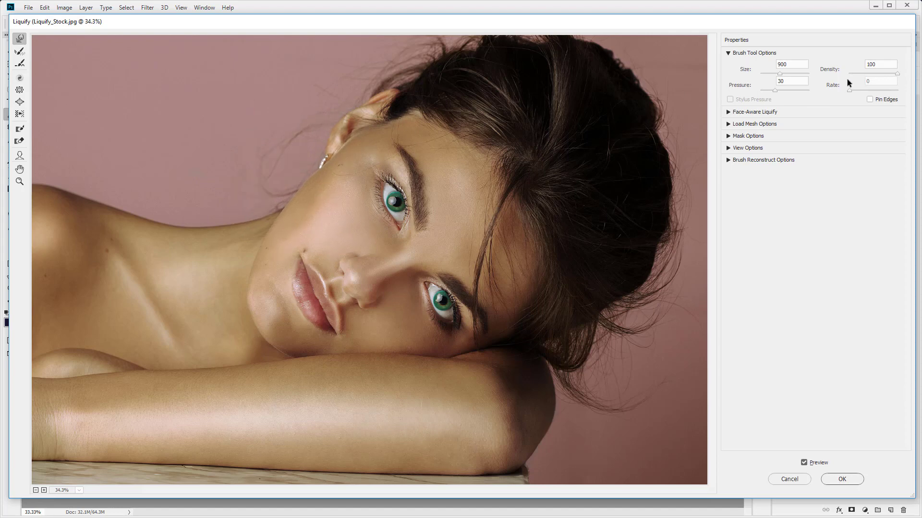
- Select the Forward Warp density value so it can be changed from 100 to 70
triple_click(879, 64)
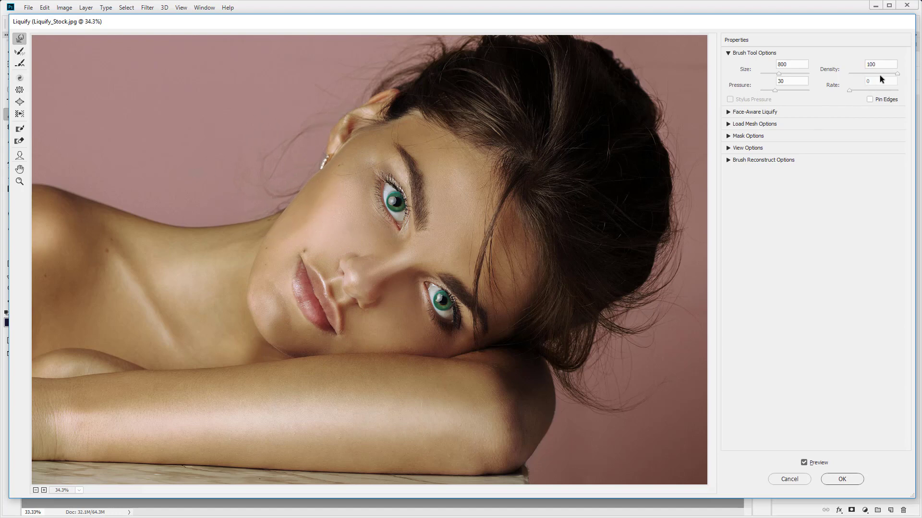
triple_click(881, 64)
text(70)
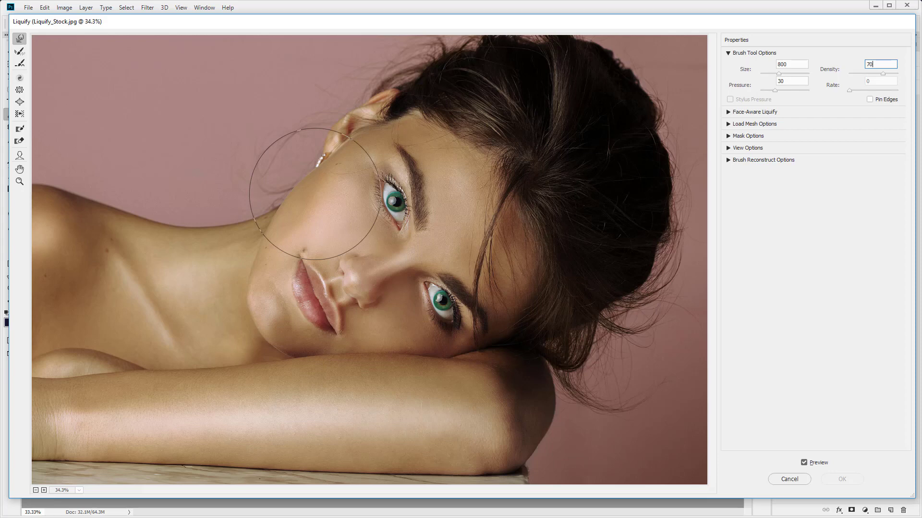
mouse_move(59, 114)
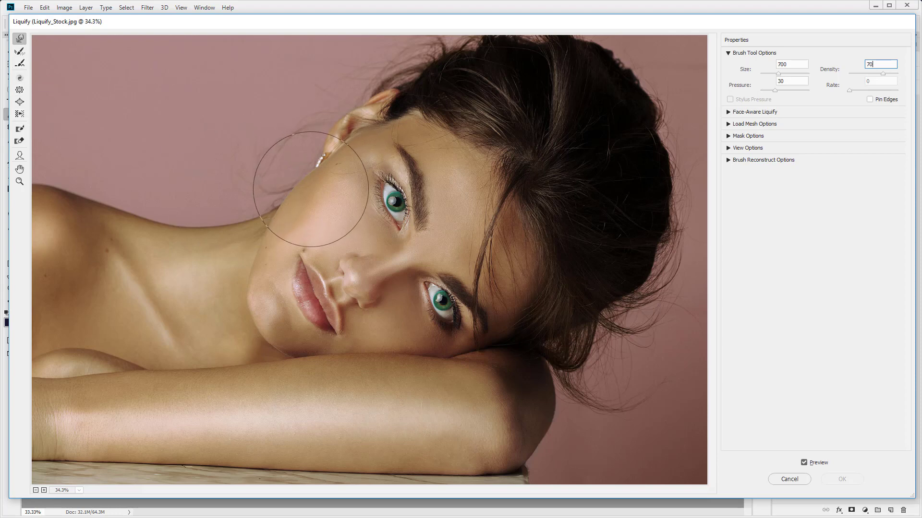
- Set brush size 600, warp around the lower eye, and toggle Preview to view the unedited original
text(600)
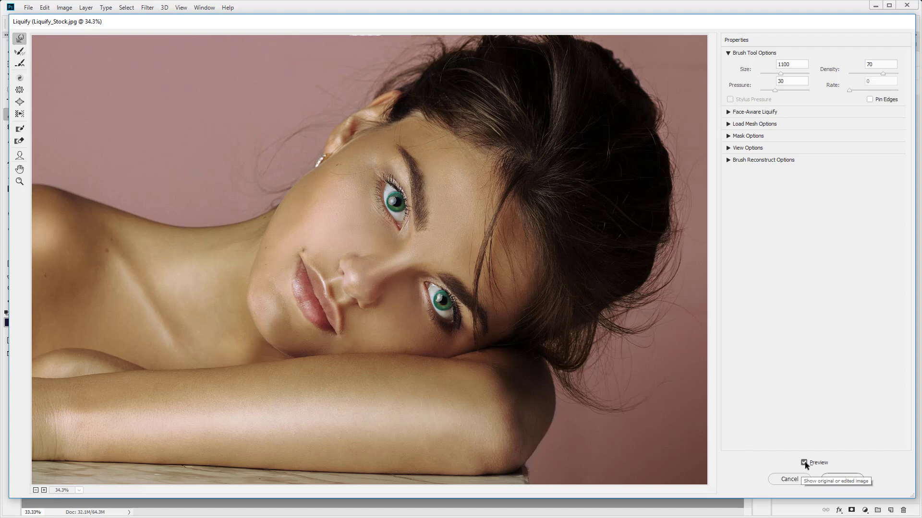
click(803, 462)
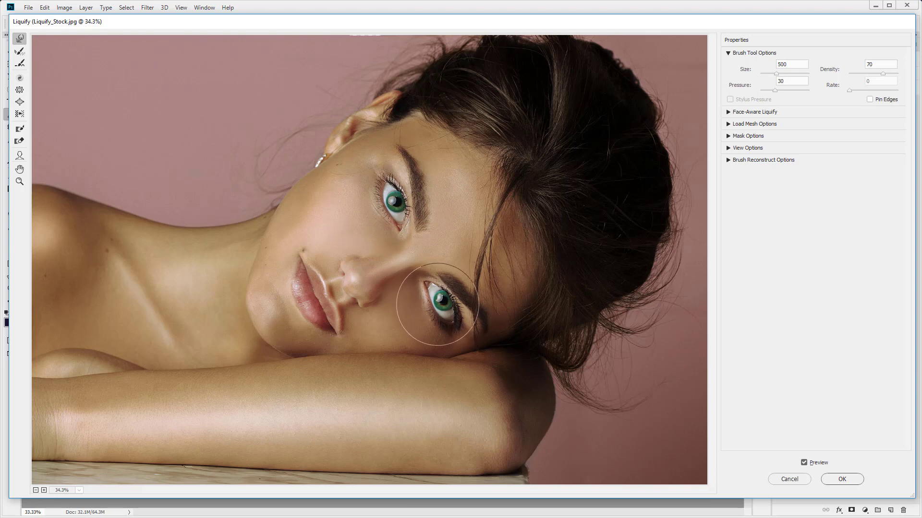
click(805, 463)
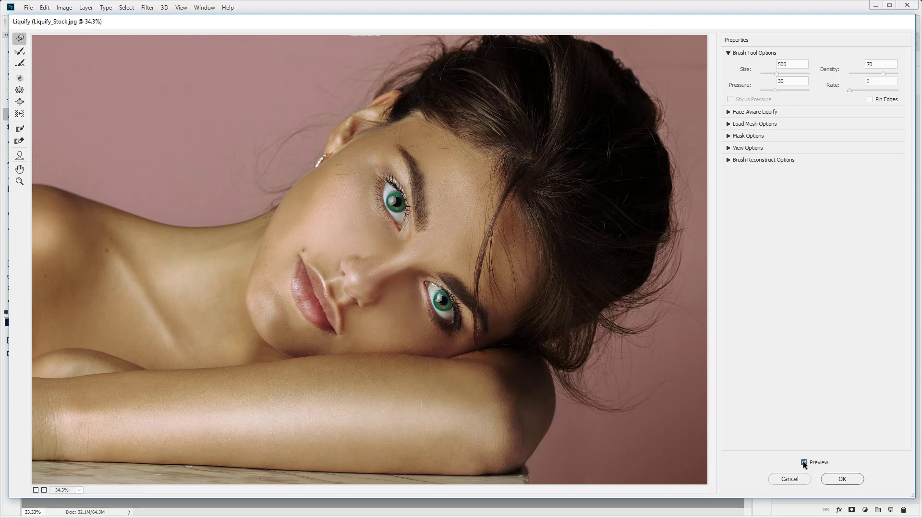
click(804, 463)
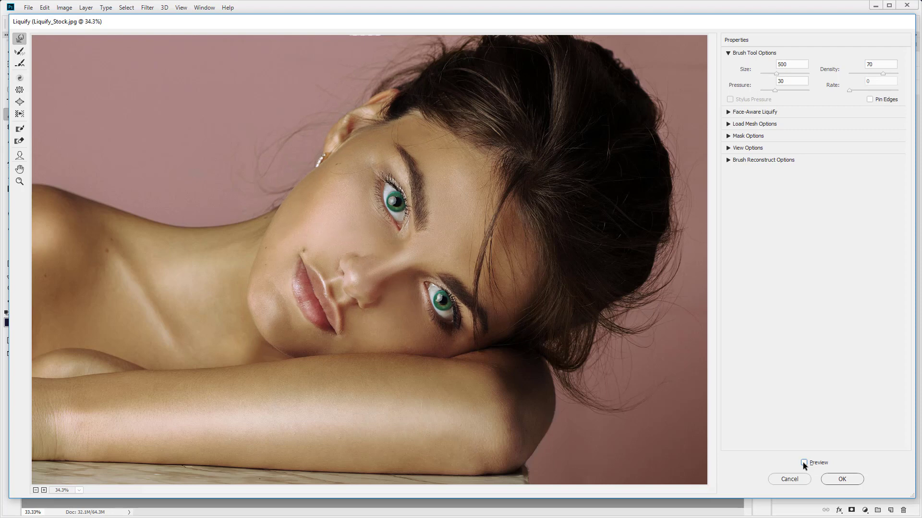
- Restore the edited preview and push the jawline beside the chin with the warp brush
click(804, 463)
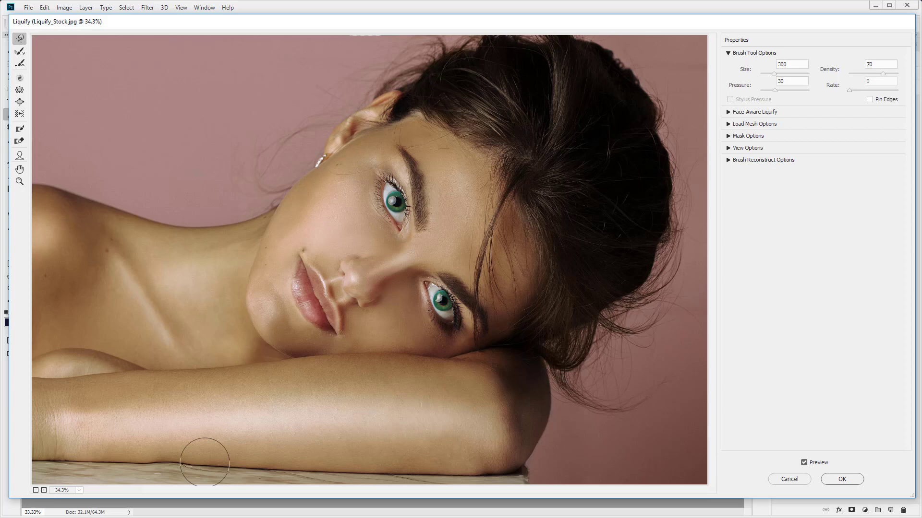
mouse_move(182, 363)
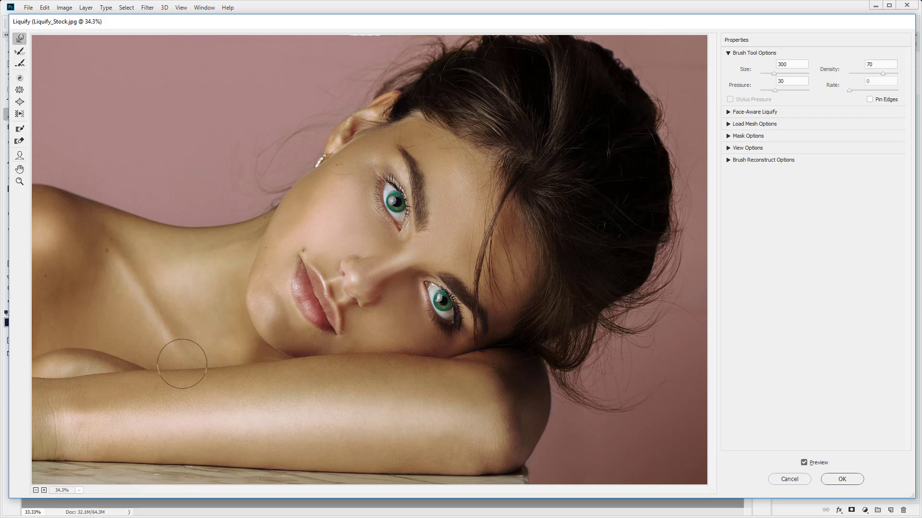
mouse_move(187, 352)
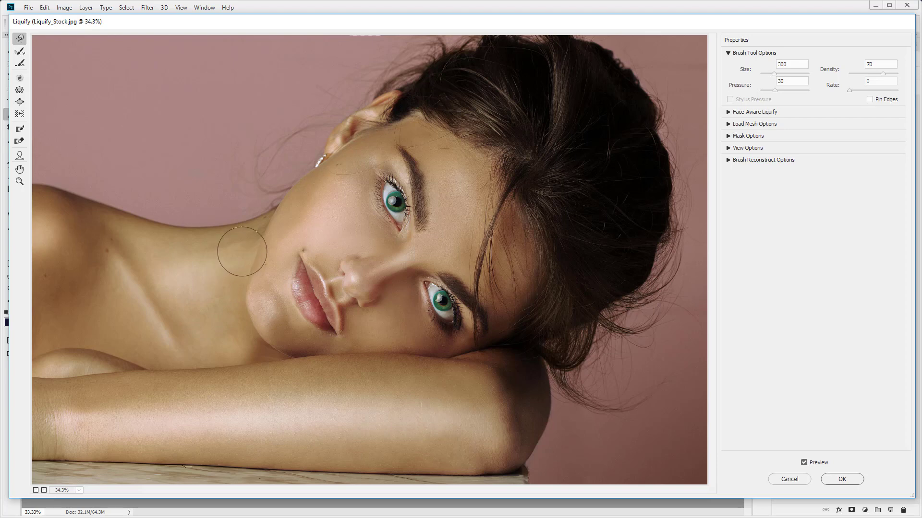
mouse_move(247, 232)
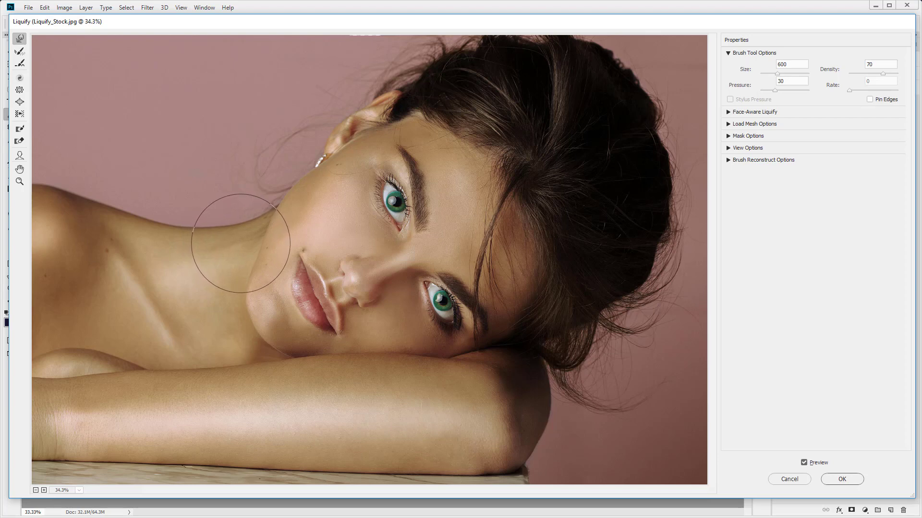
click(804, 462)
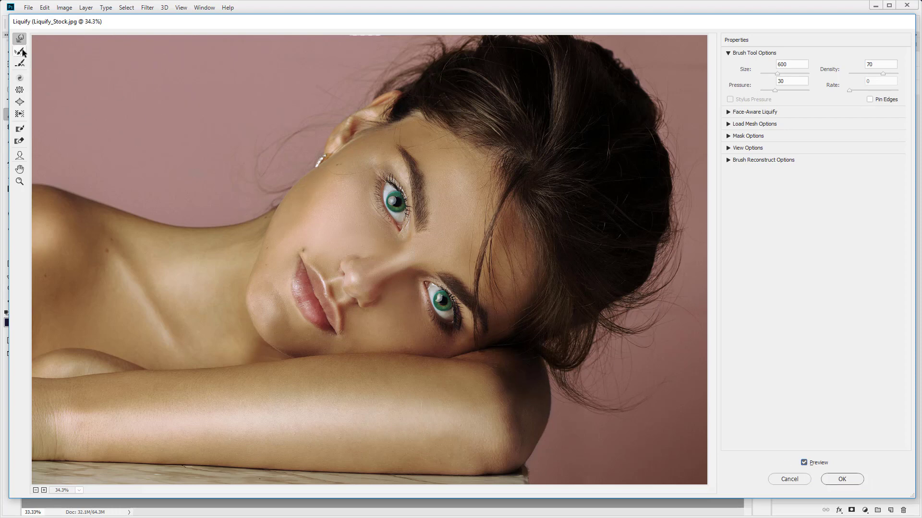
mouse_move(19, 52)
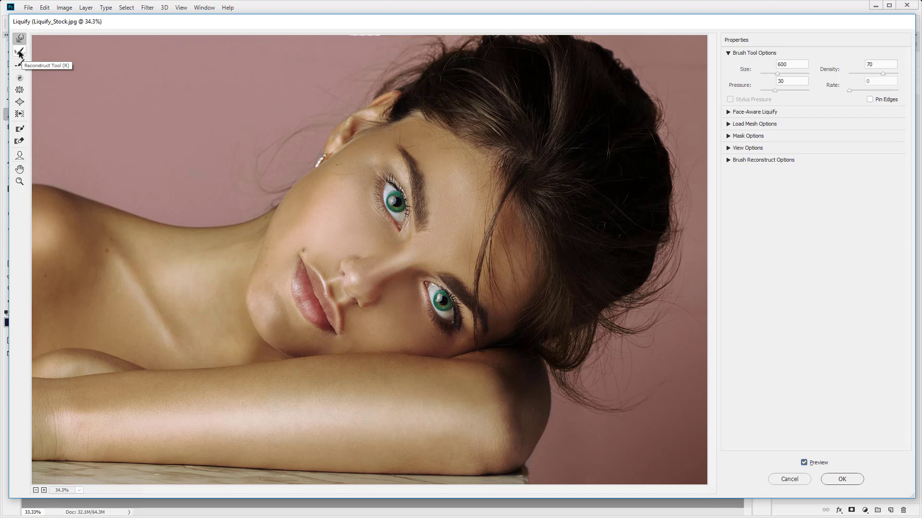
- With the Reconstruct tool, brush the warped cheek below the ear back toward its original shape
click(19, 50)
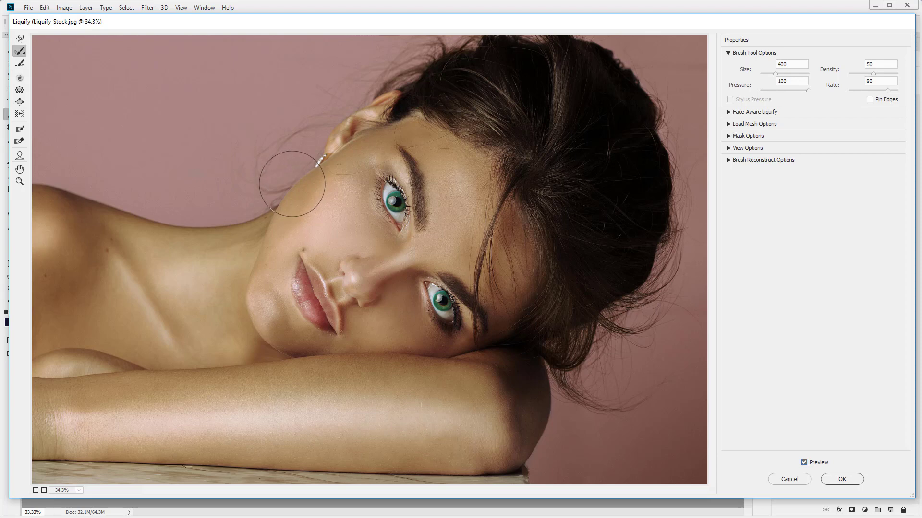
mouse_move(296, 185)
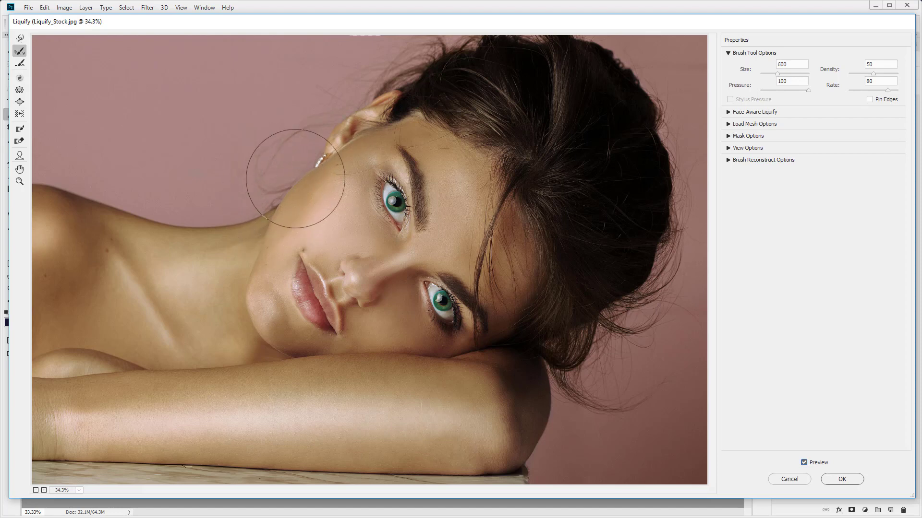
drag(291, 180, 405, 85)
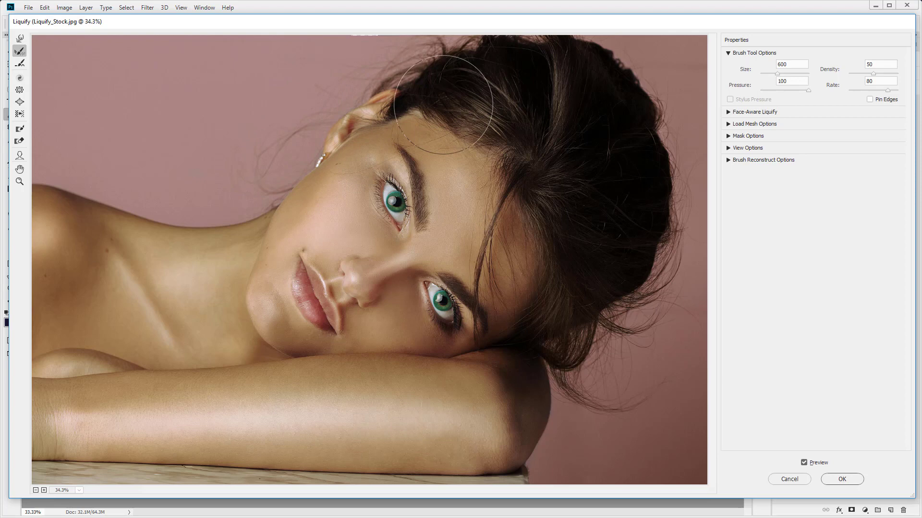
mouse_move(303, 161)
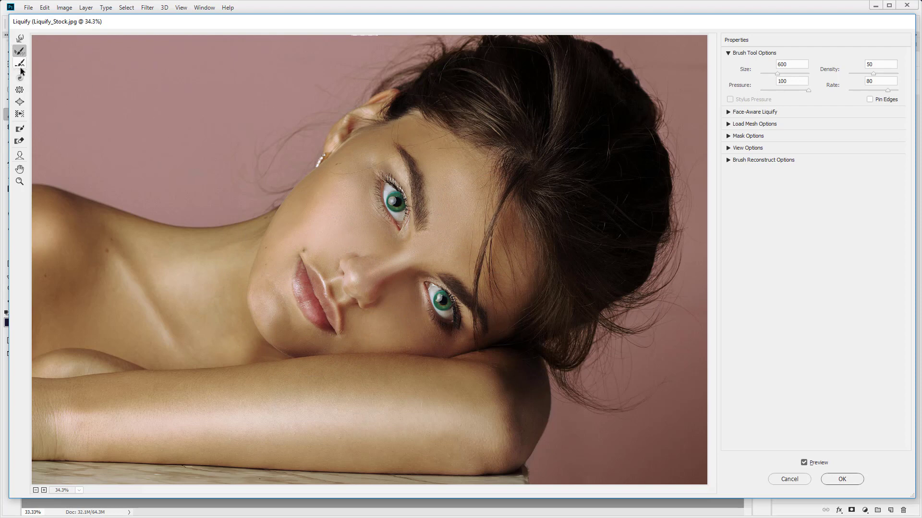
mouse_move(19, 64)
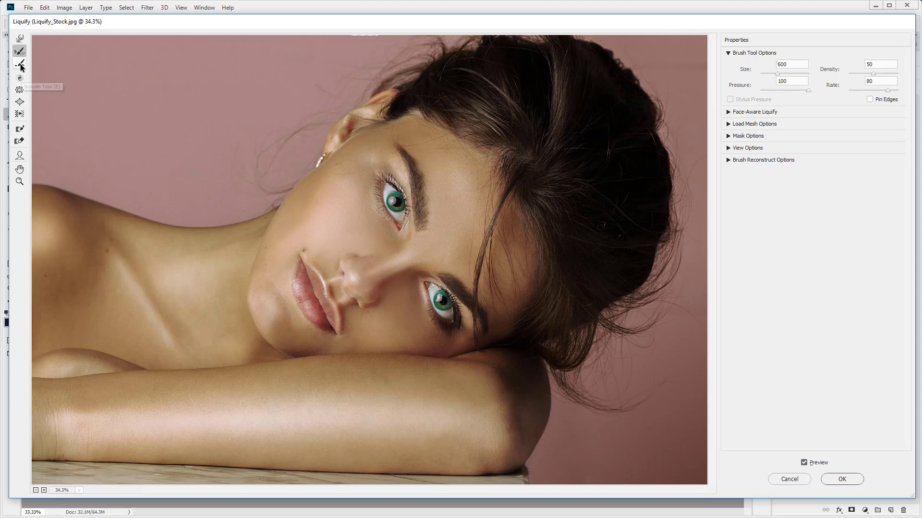
mouse_move(20, 78)
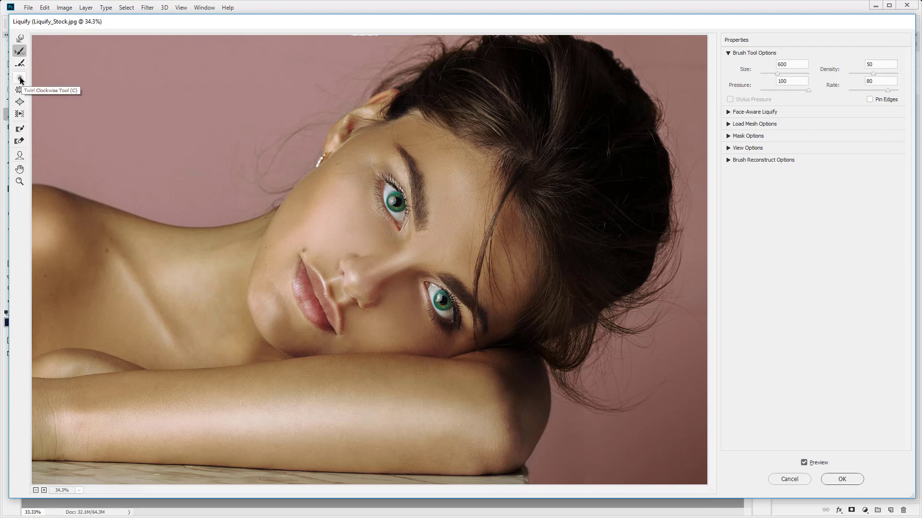
- Switch to the Twirl Clockwise tool for a size-800 twirl brush
click(19, 78)
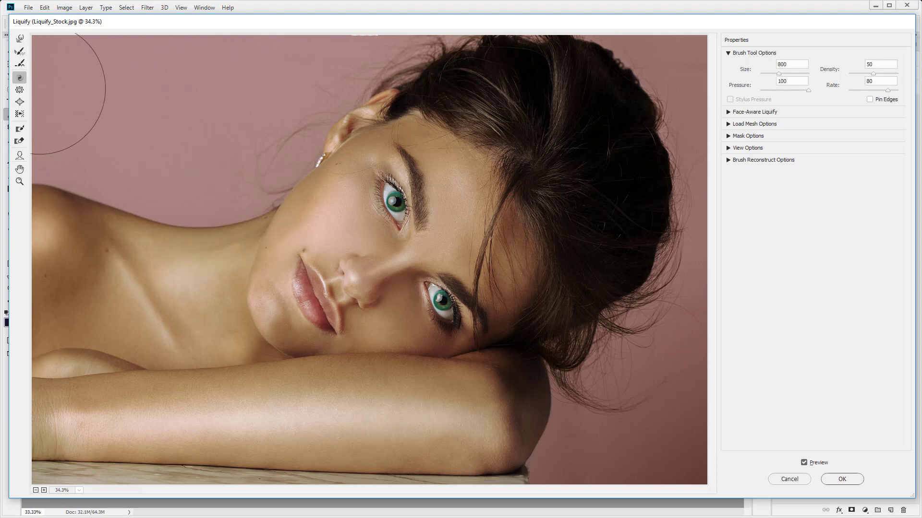
mouse_move(169, 210)
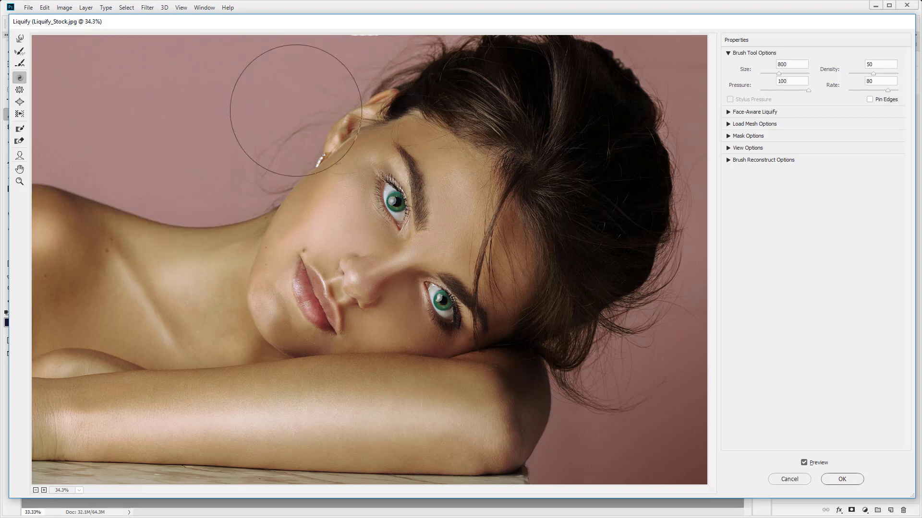
mouse_move(20, 41)
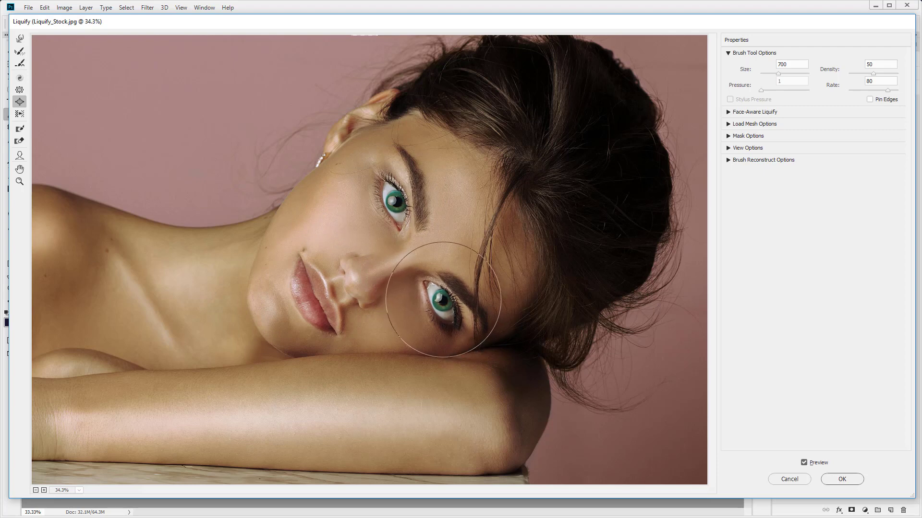
- Bloat the right eye, then toggle Preview off and on to compare with the original
click(804, 462)
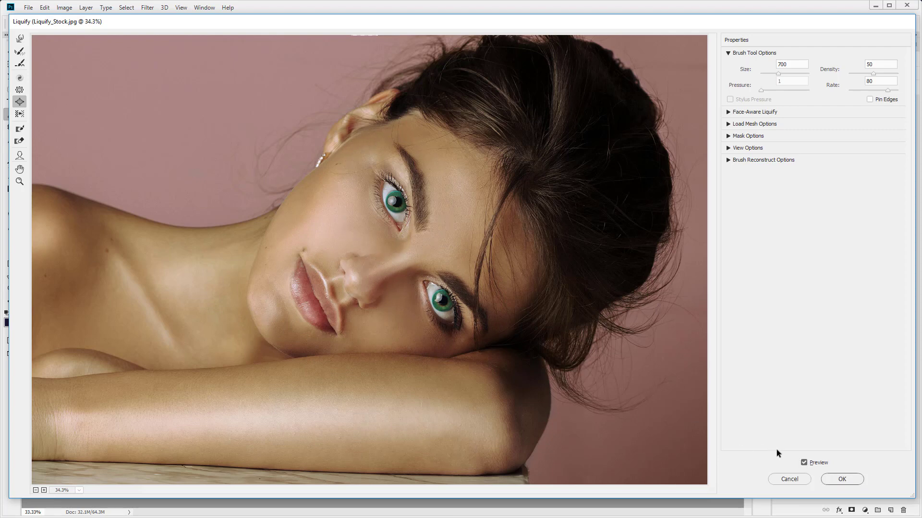
click(803, 463)
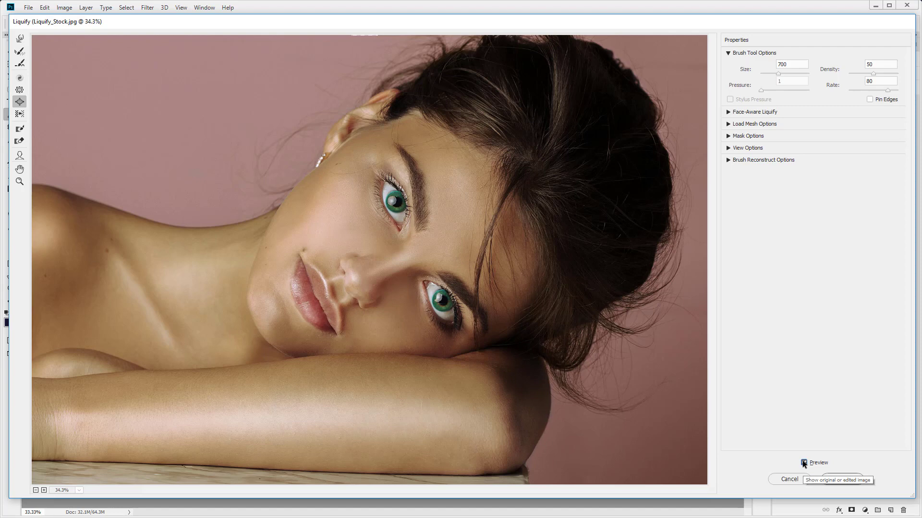
click(803, 463)
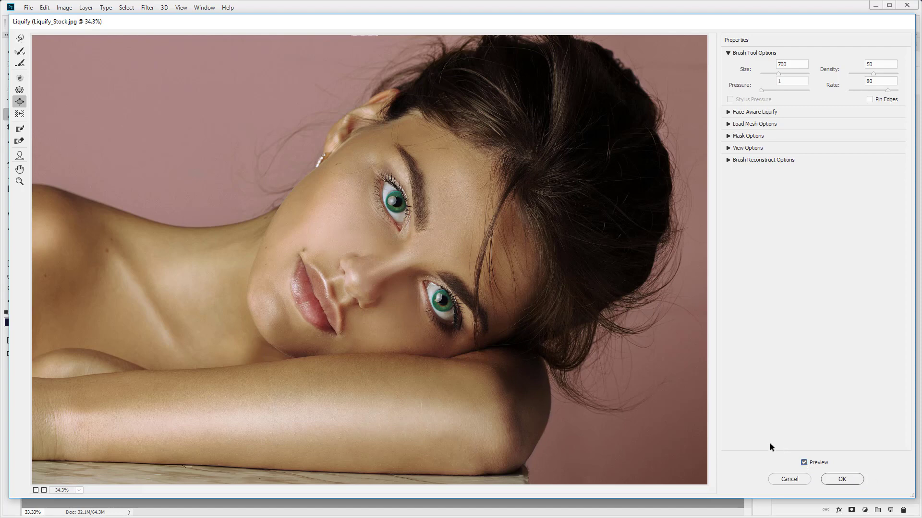